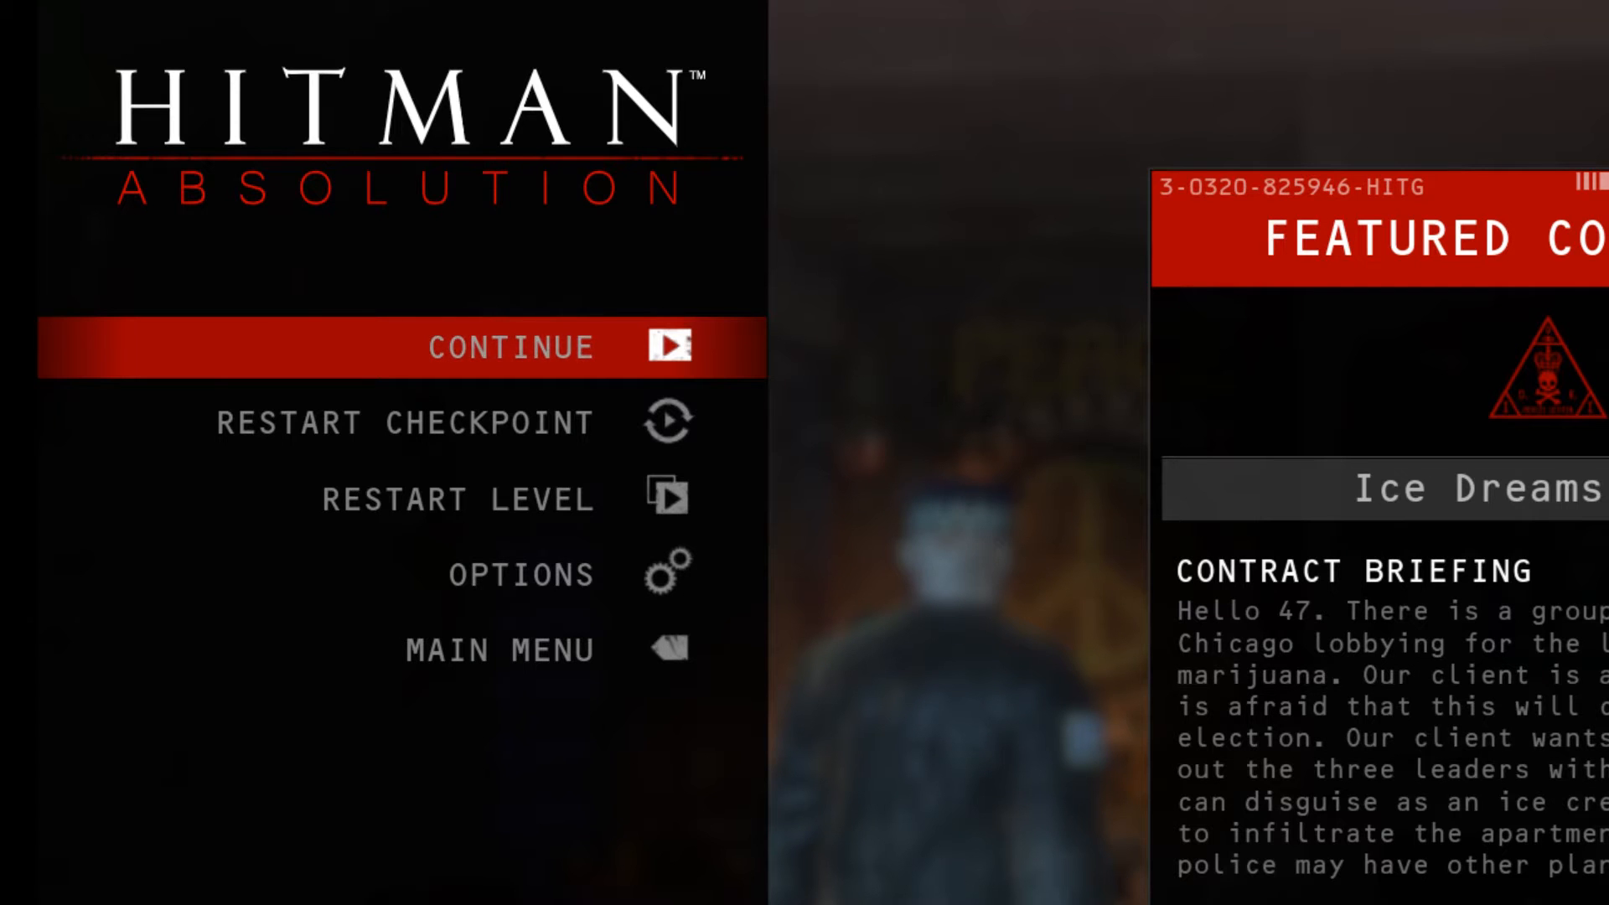
mouse_move(1173, 861)
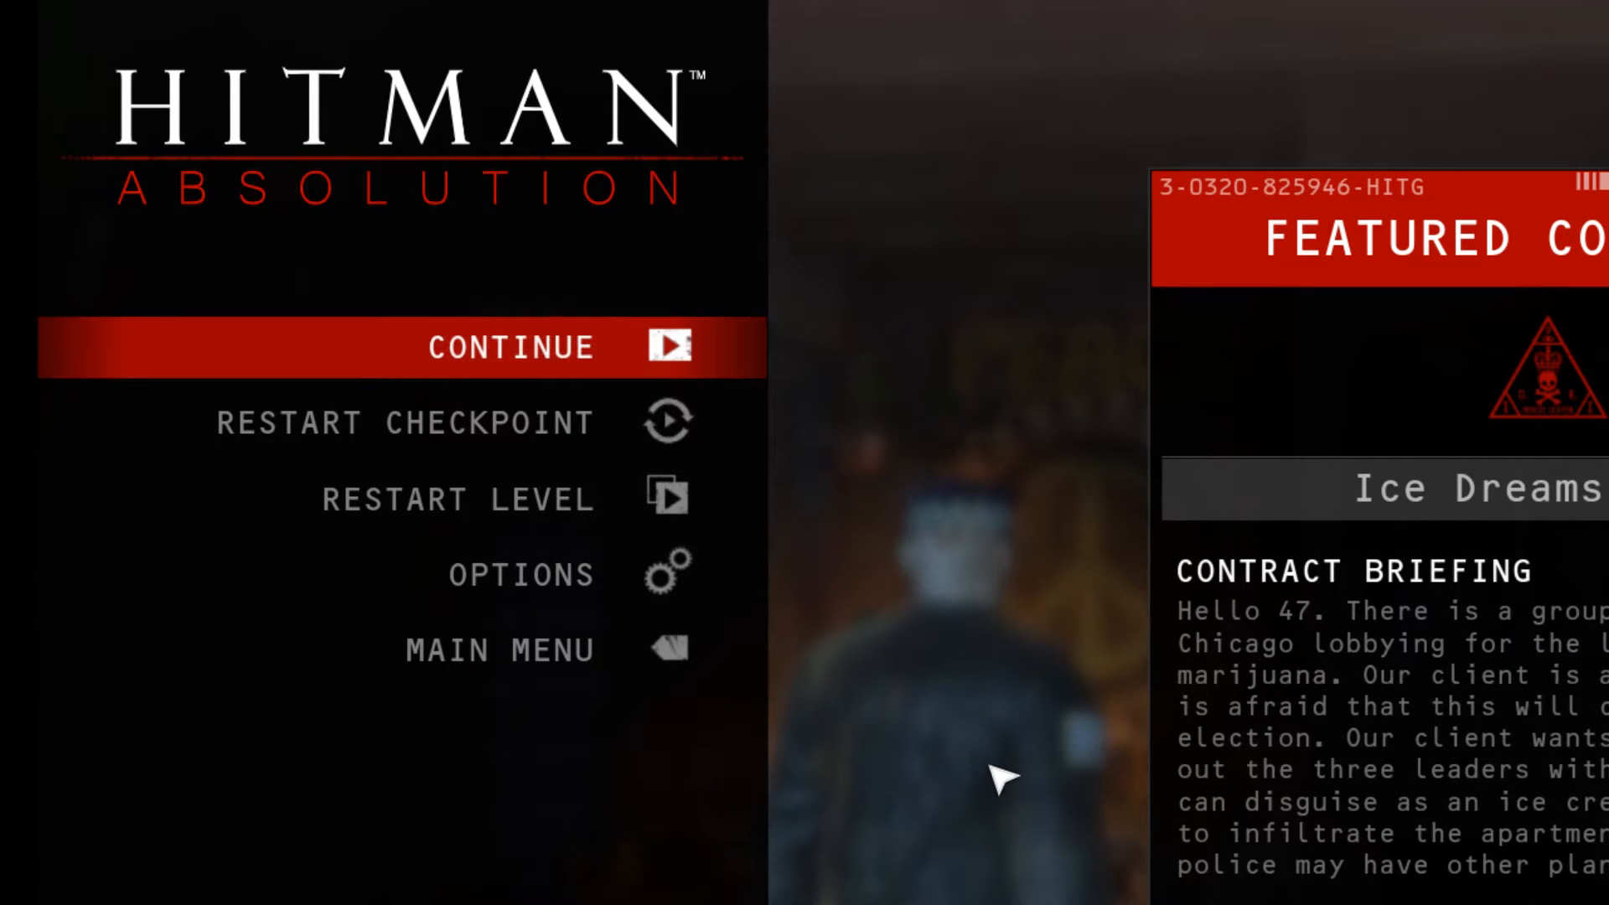
mouse_move(1036, 696)
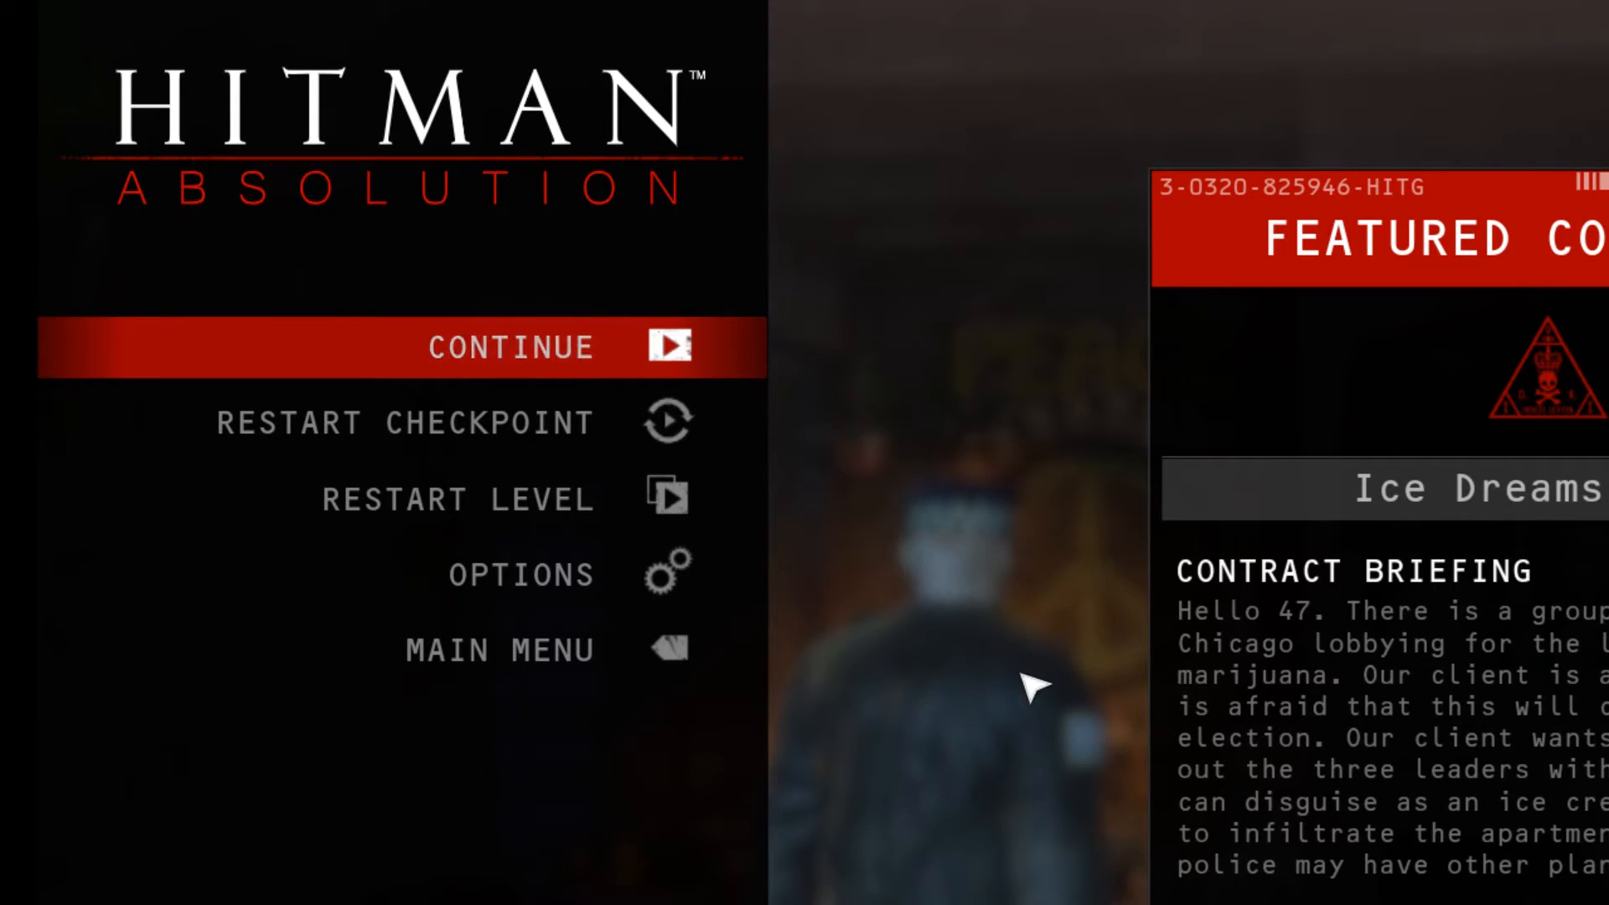
mouse_move(986, 439)
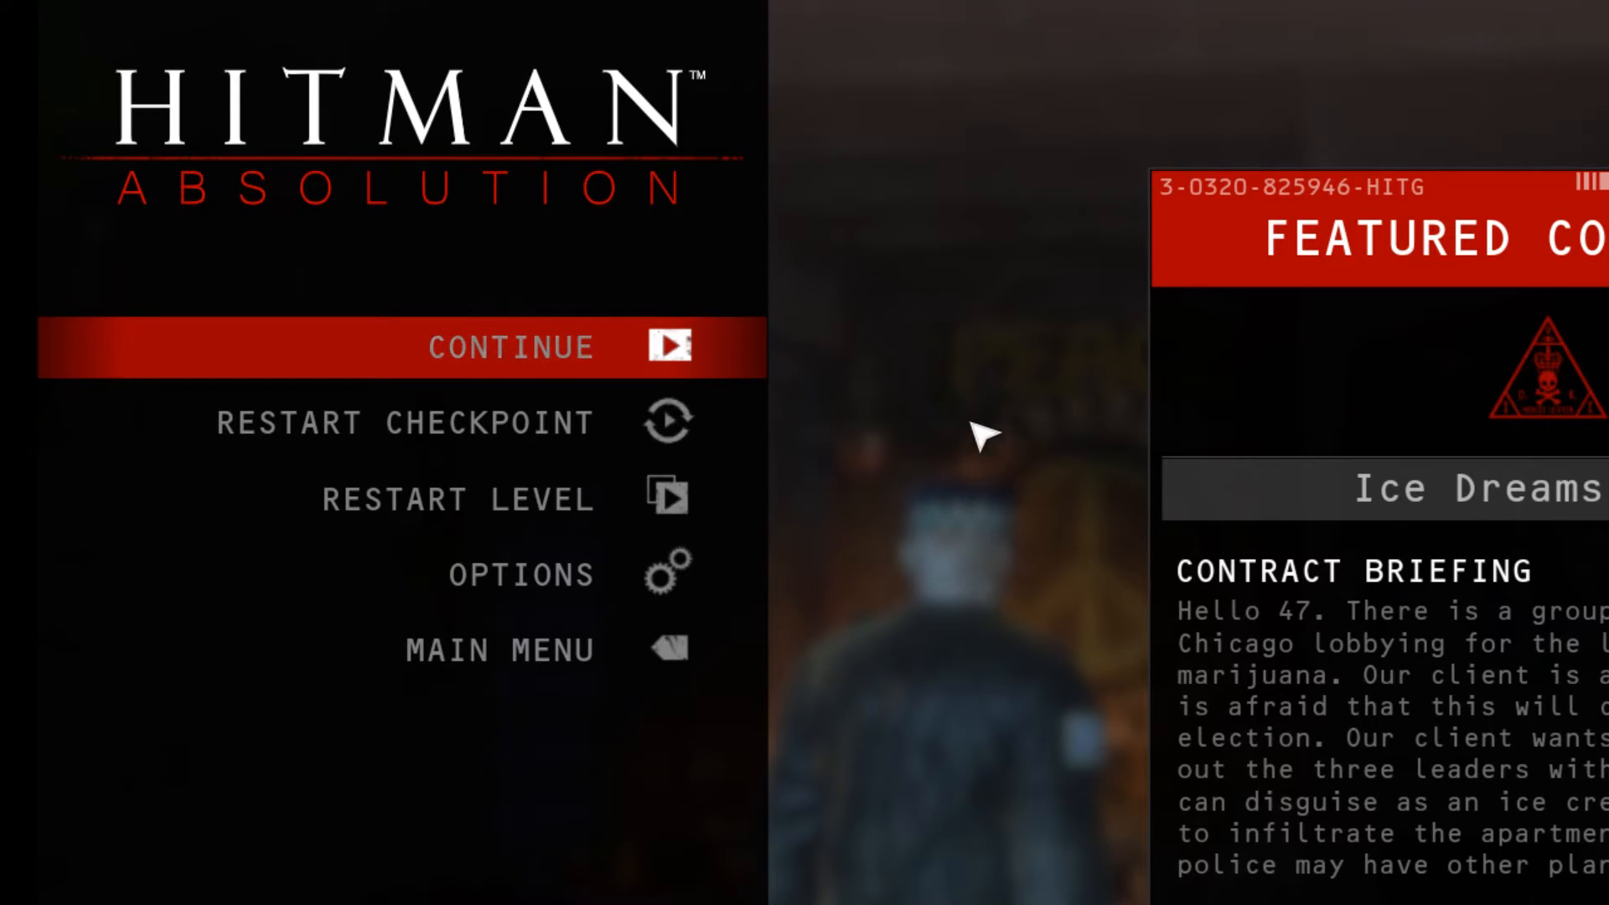
mouse_move(863, 607)
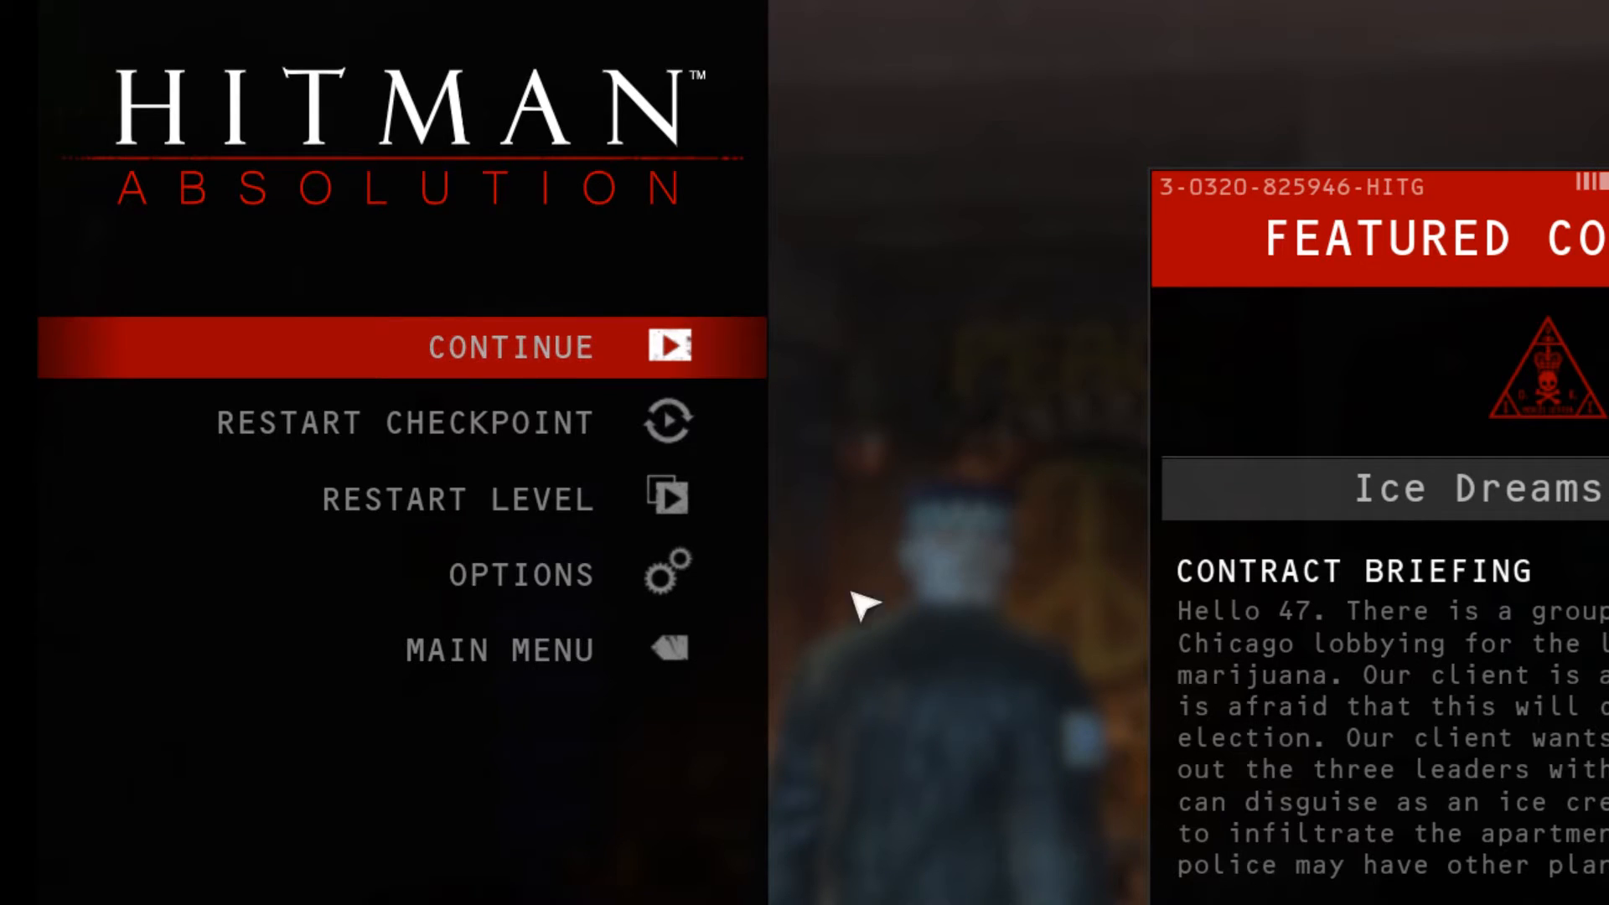
Step: Navigate Options > Mouse and Keyboard > Controls Layout to show the key bindings list
left_click(520, 573)
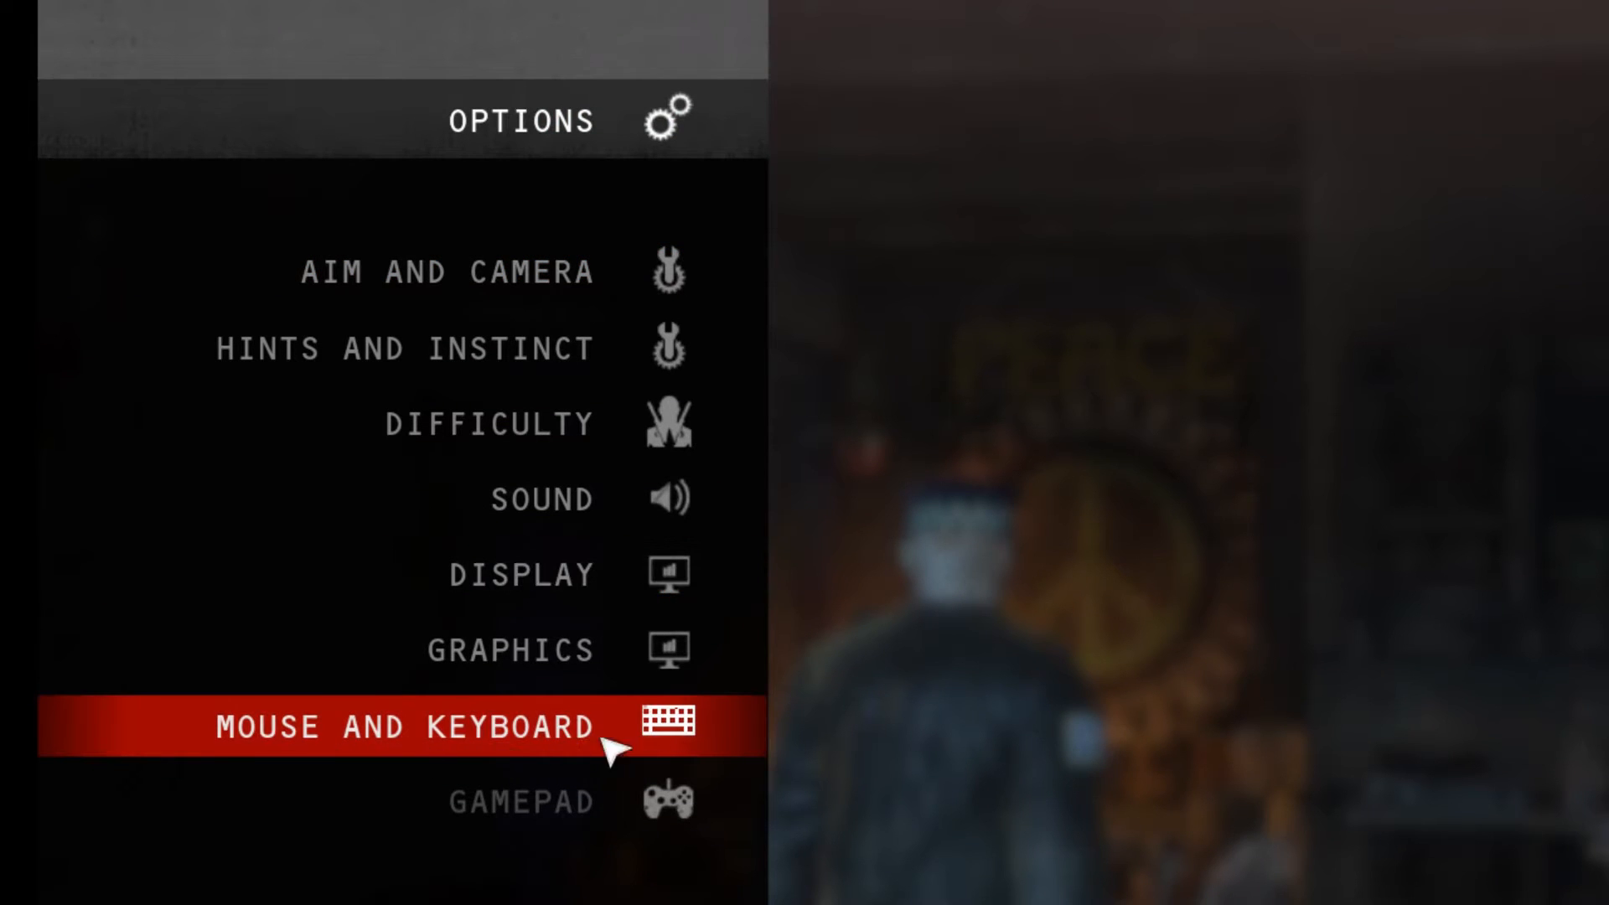
left_click(422, 728)
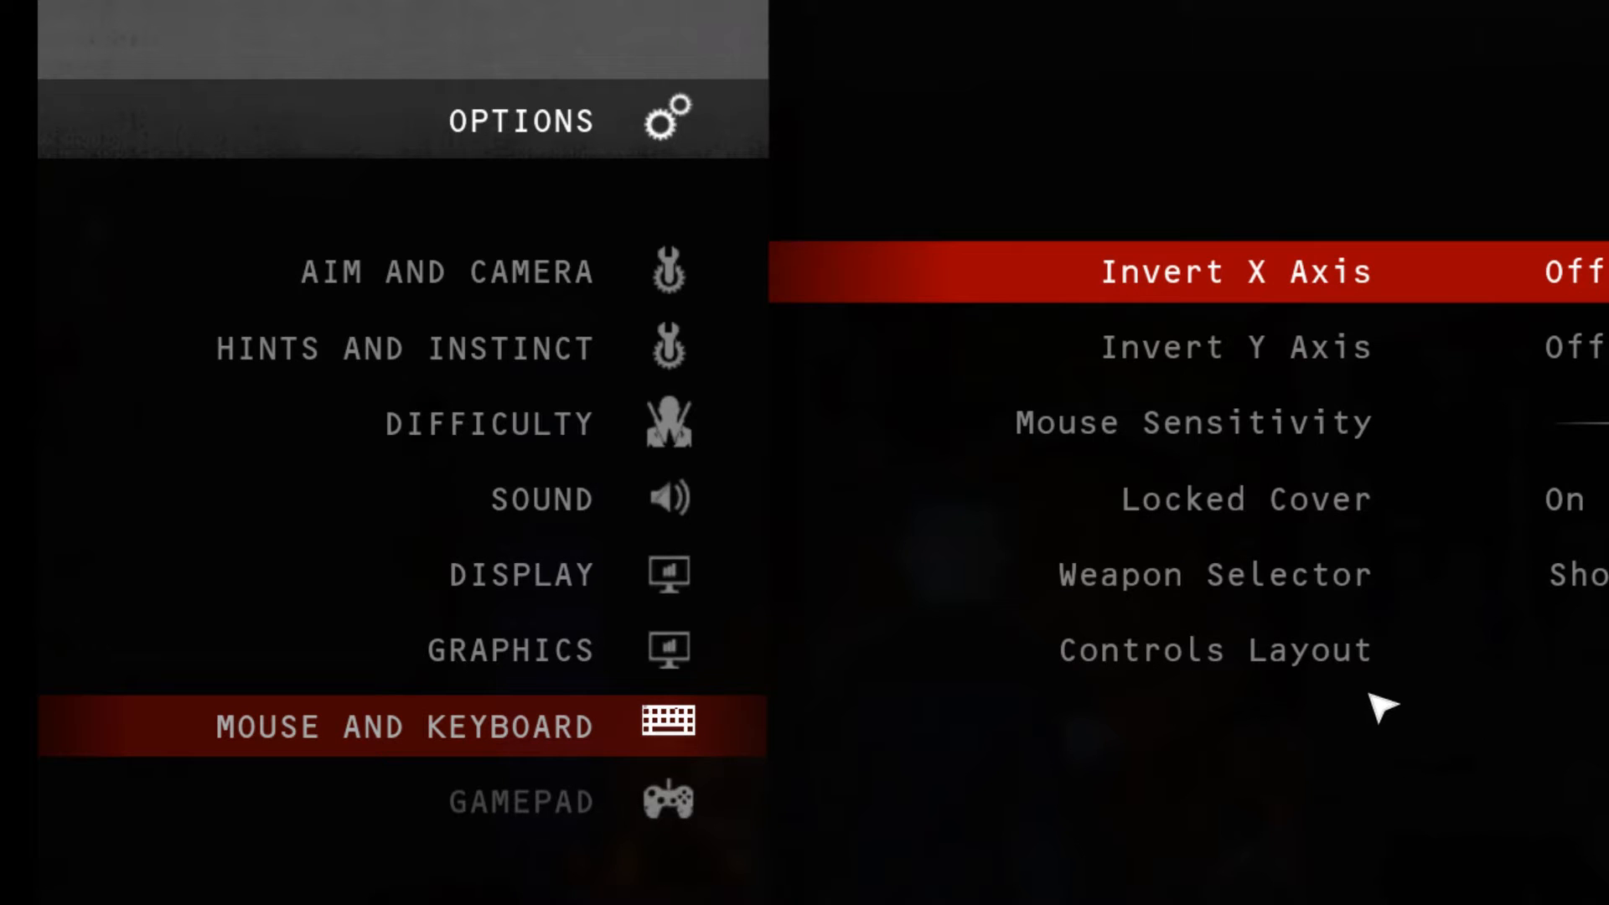
left_click(1213, 650)
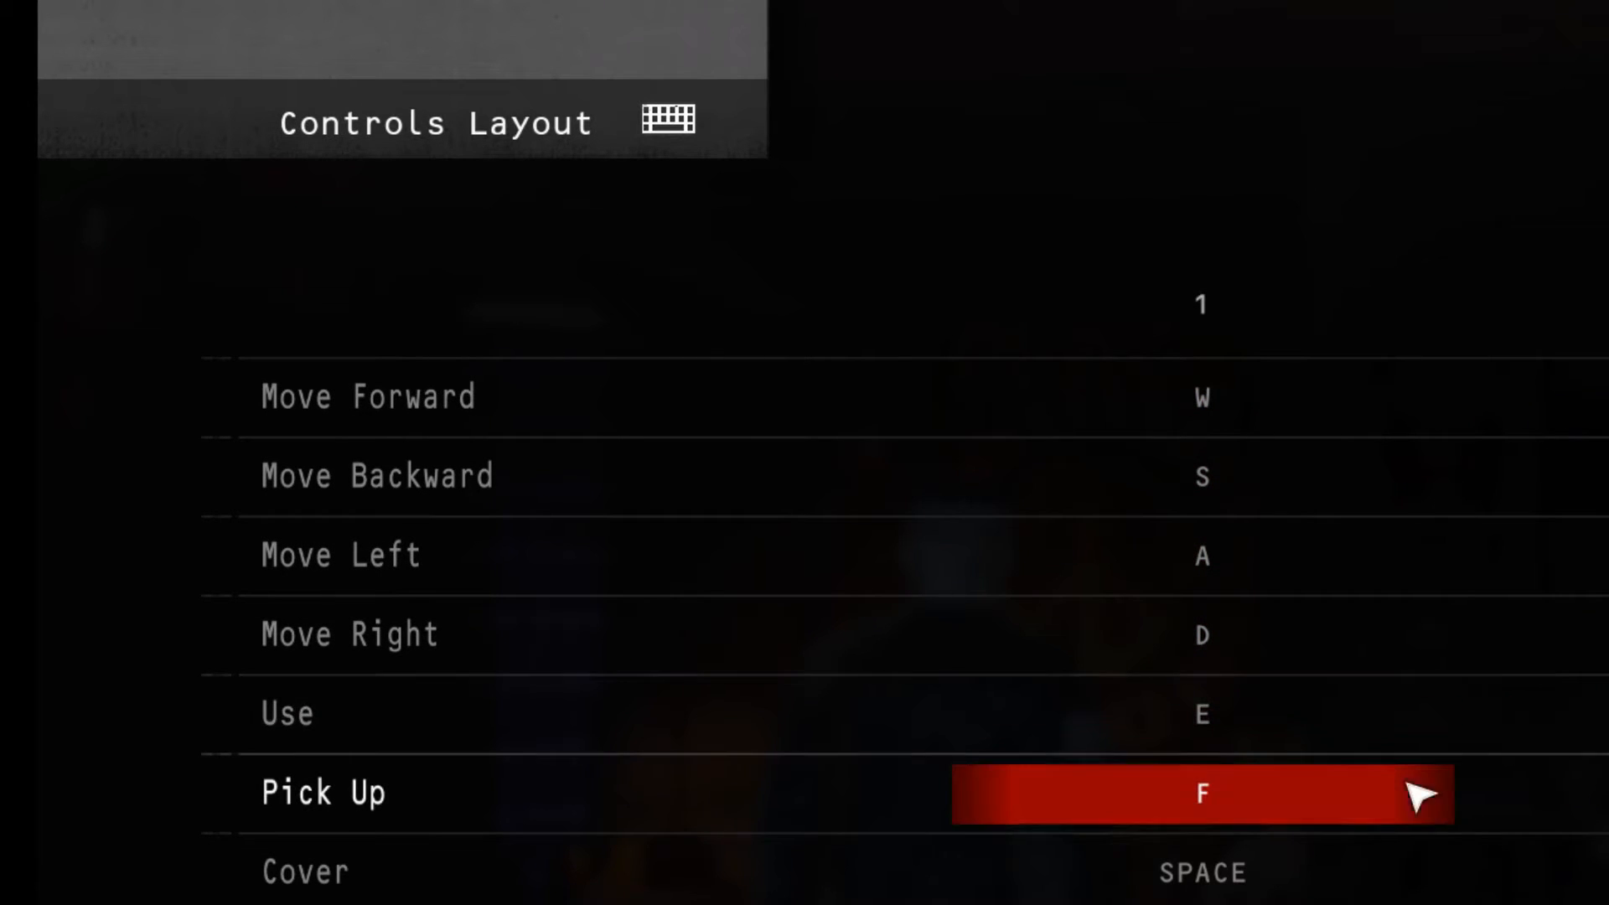
Step: Scroll down the Controls Layout bindings to look through the assigned keys
scroll("down", 3)
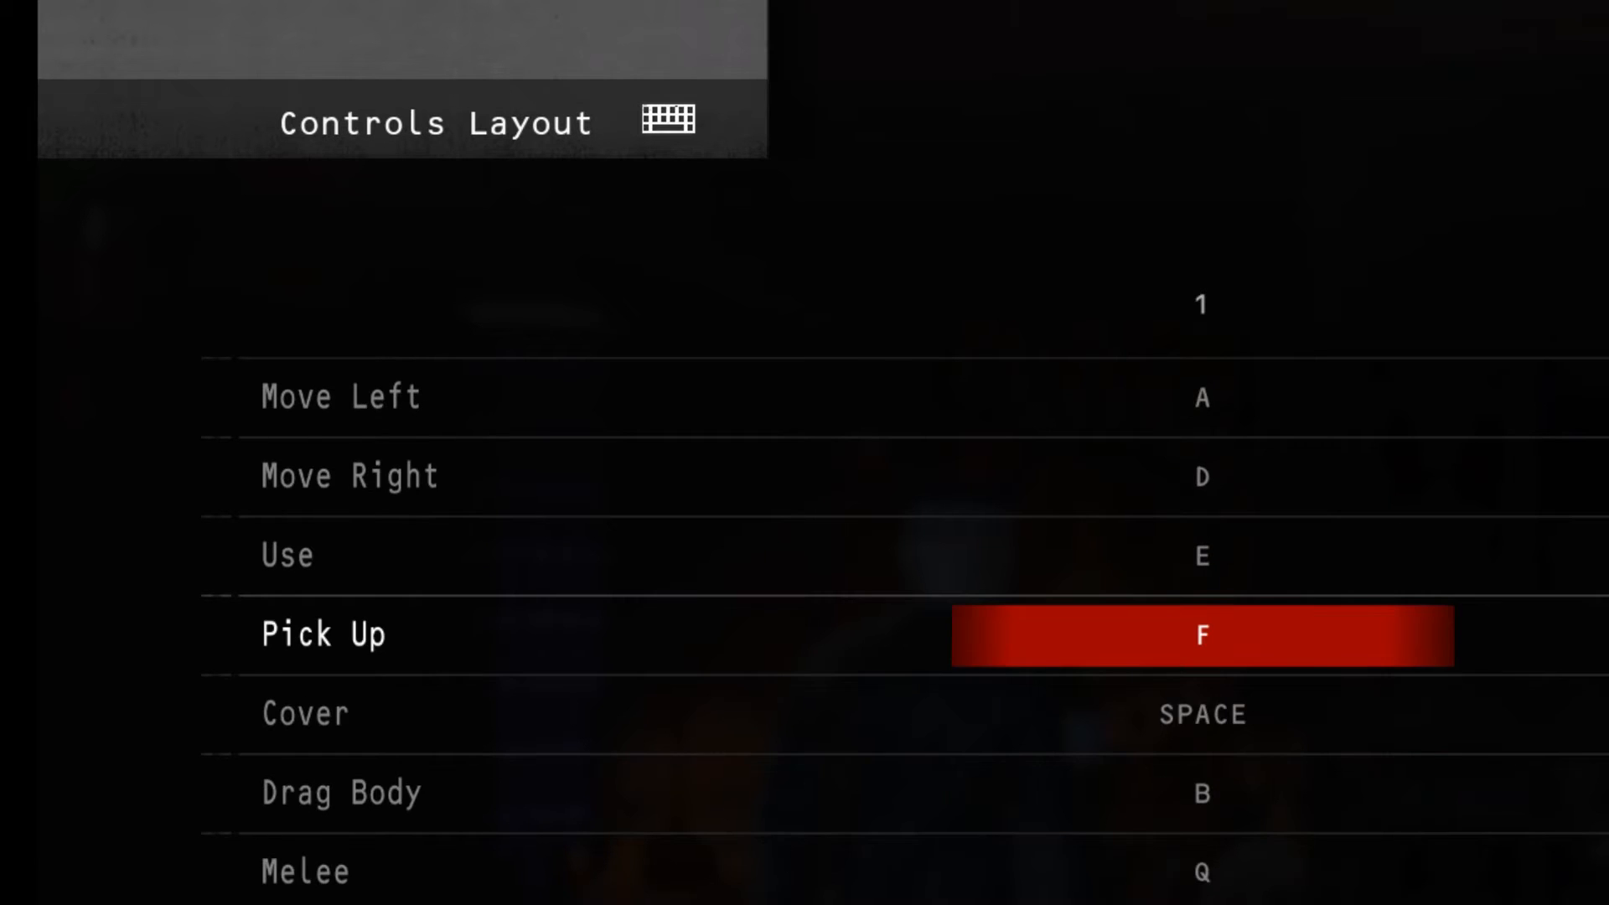
scroll("down", 3)
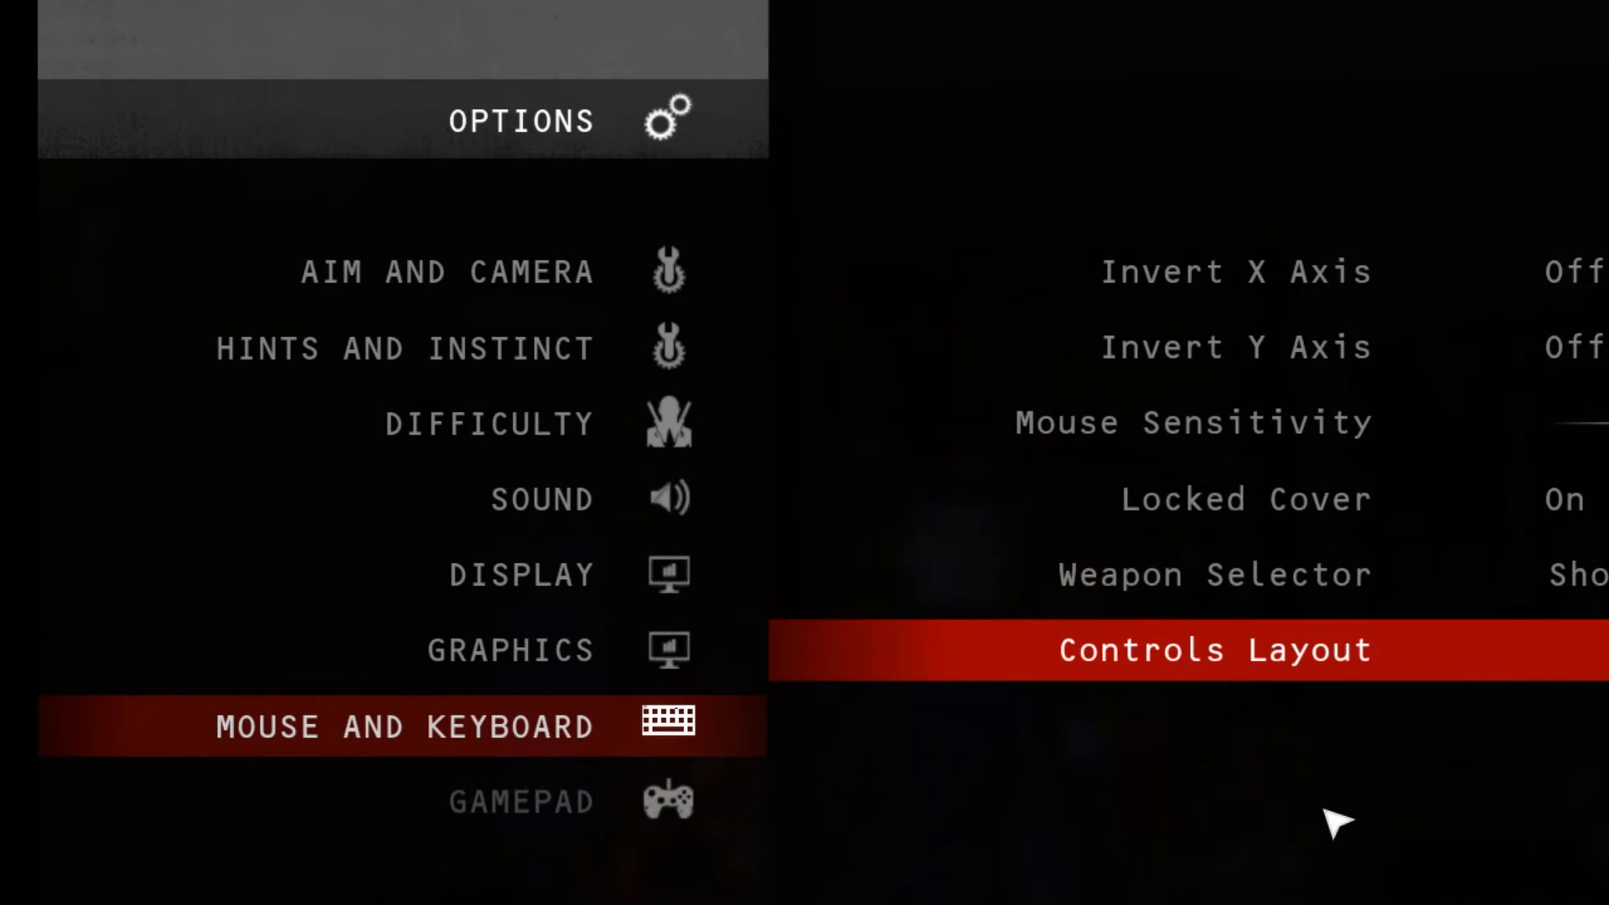
key("up")
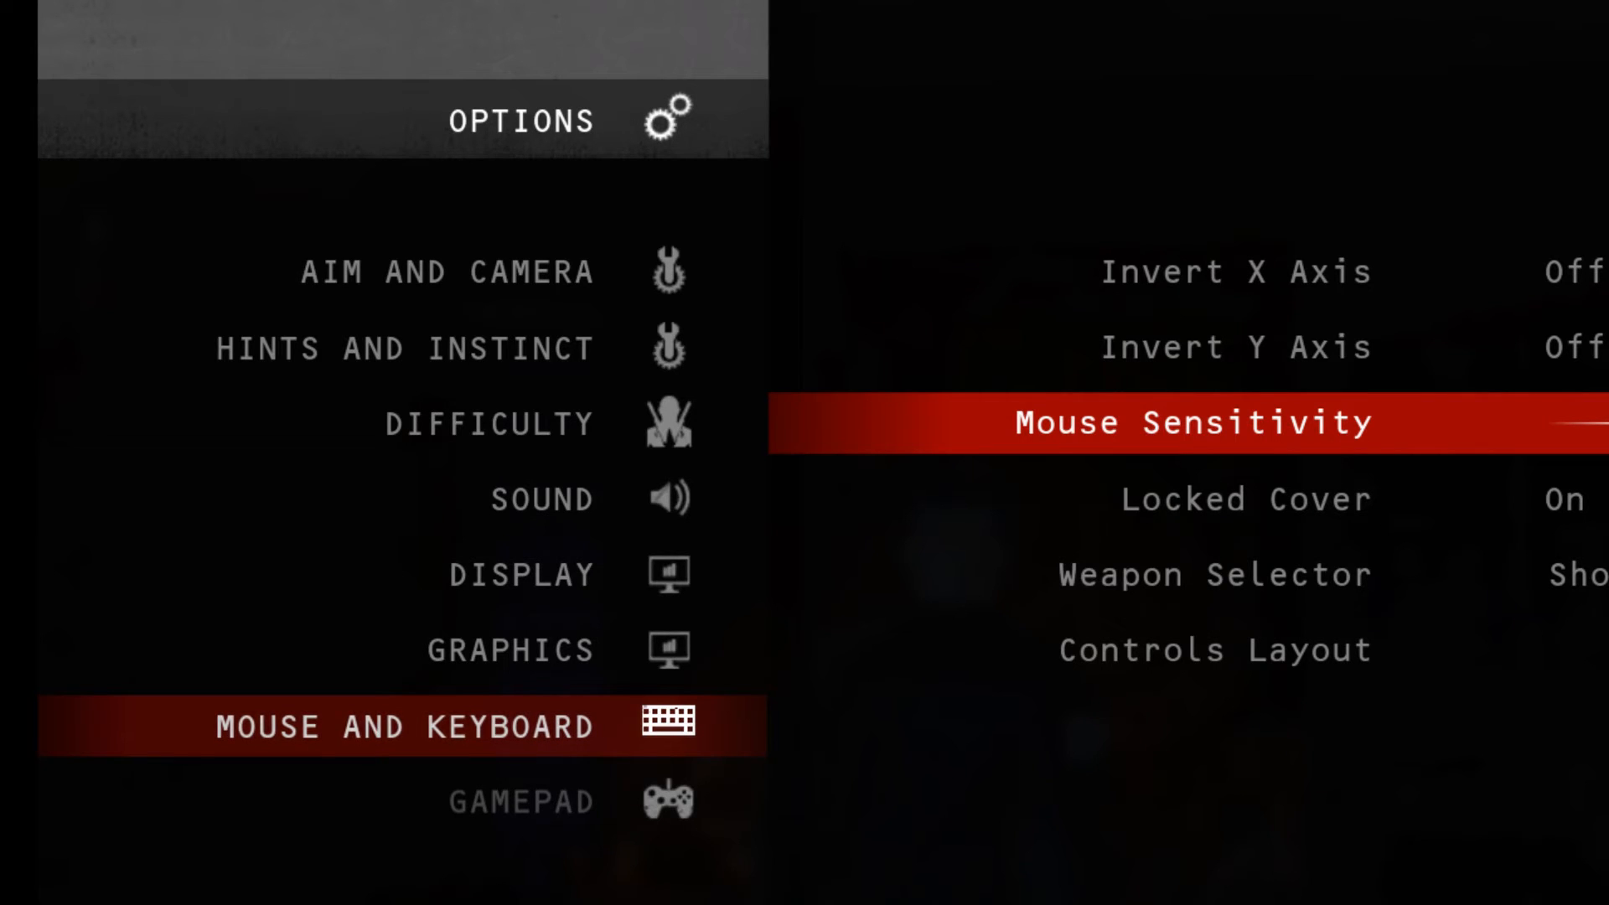
key("up")
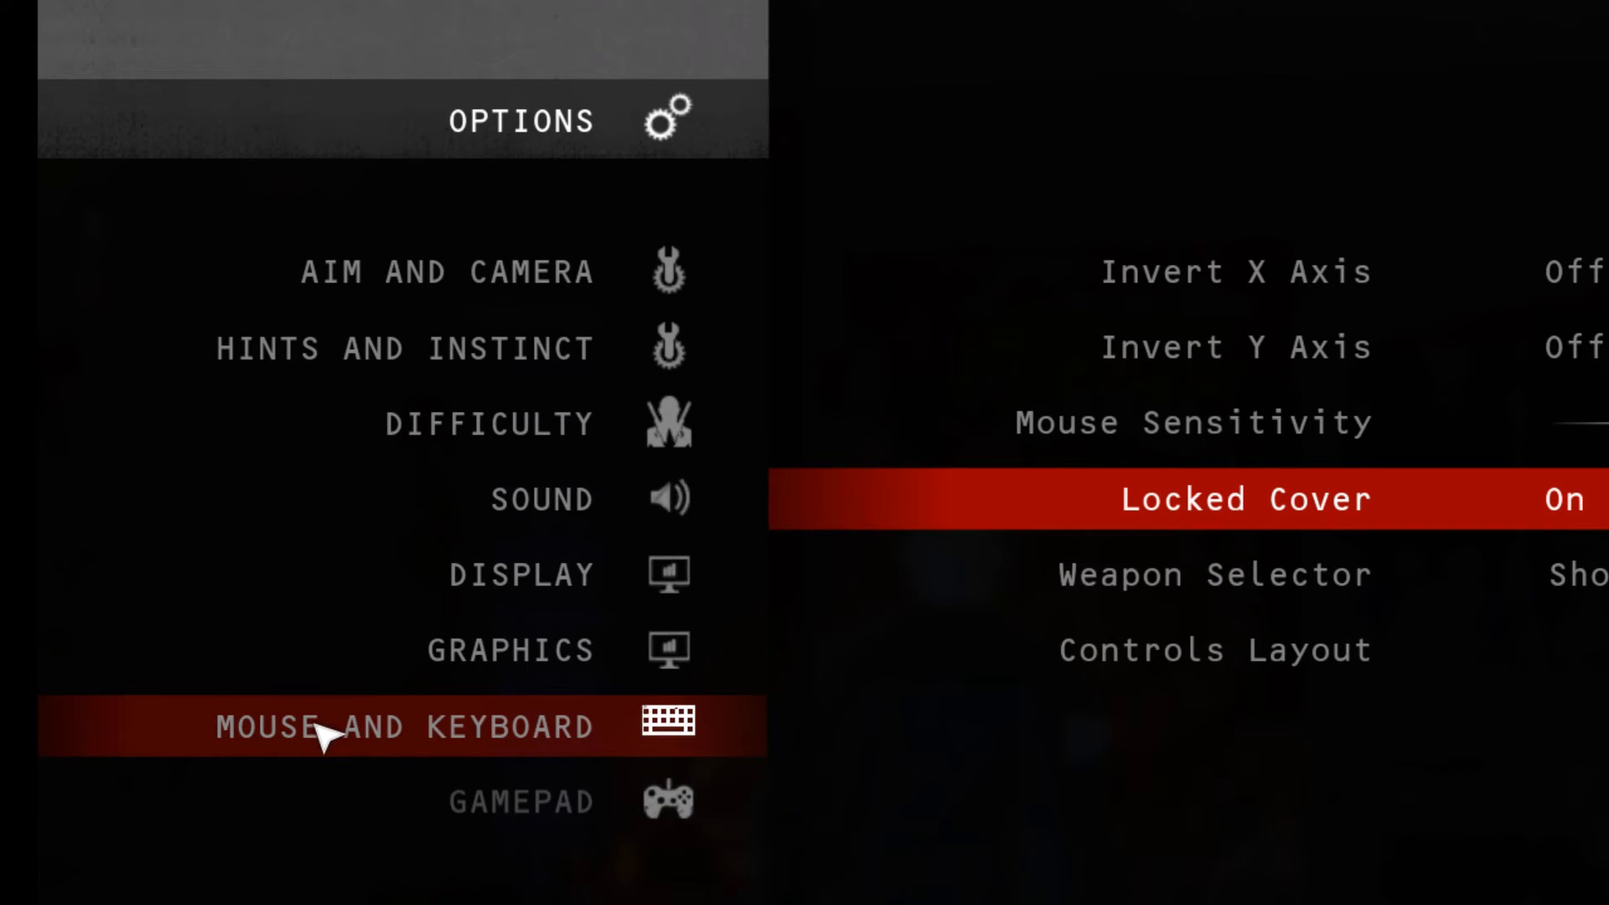
mouse_move(1275, 696)
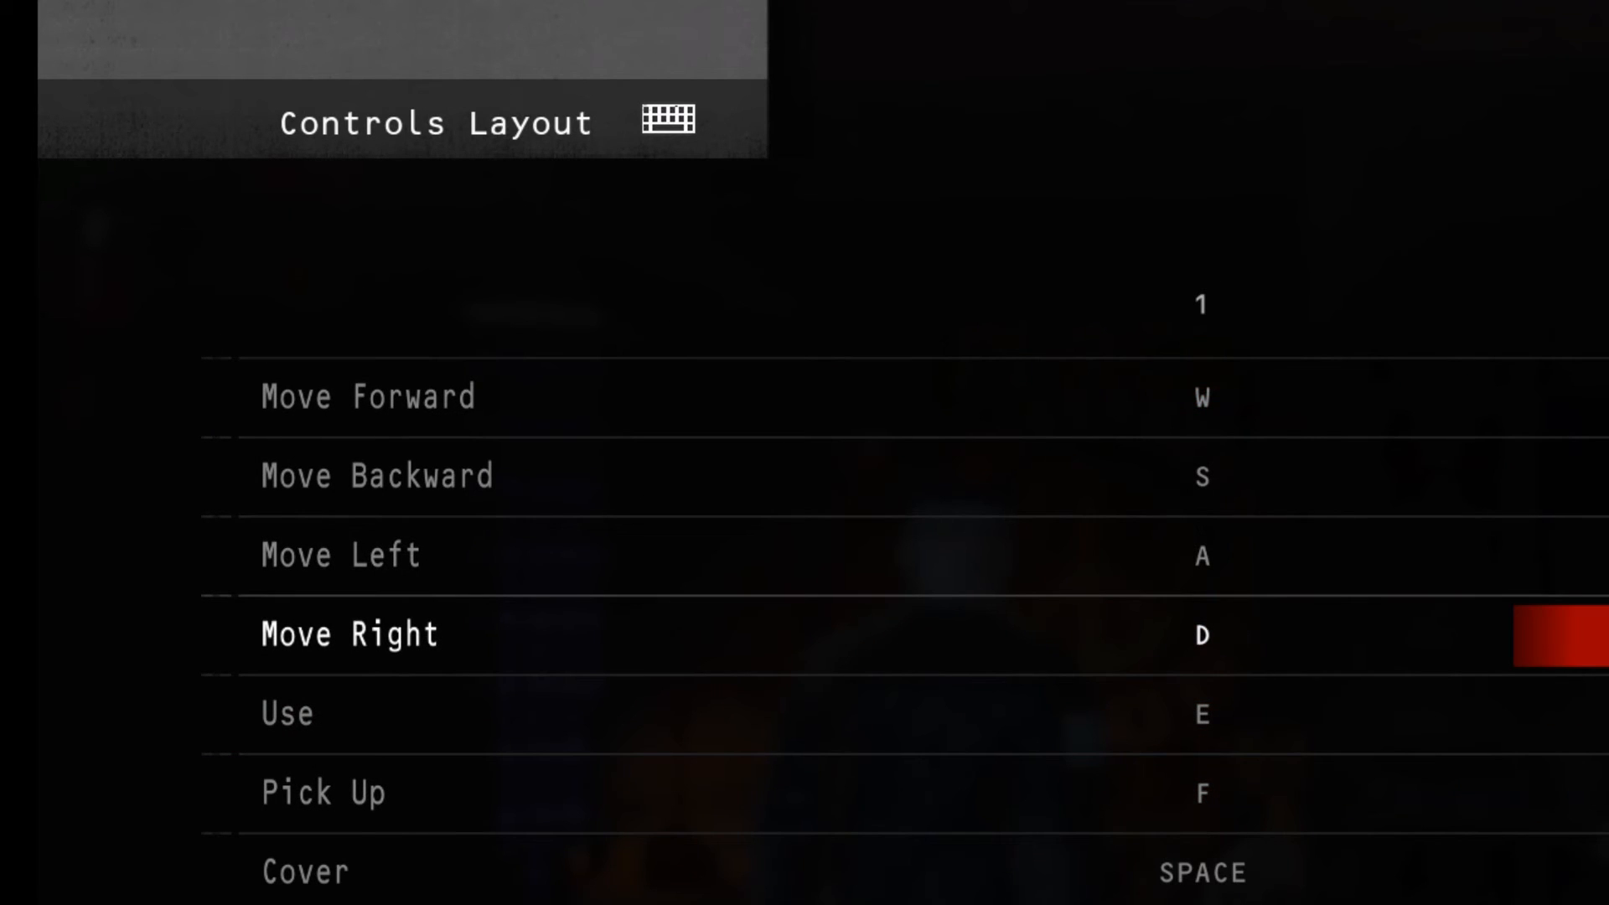
Step: Scroll down the reopened bindings list to the movement and action keys
scroll("down", 3)
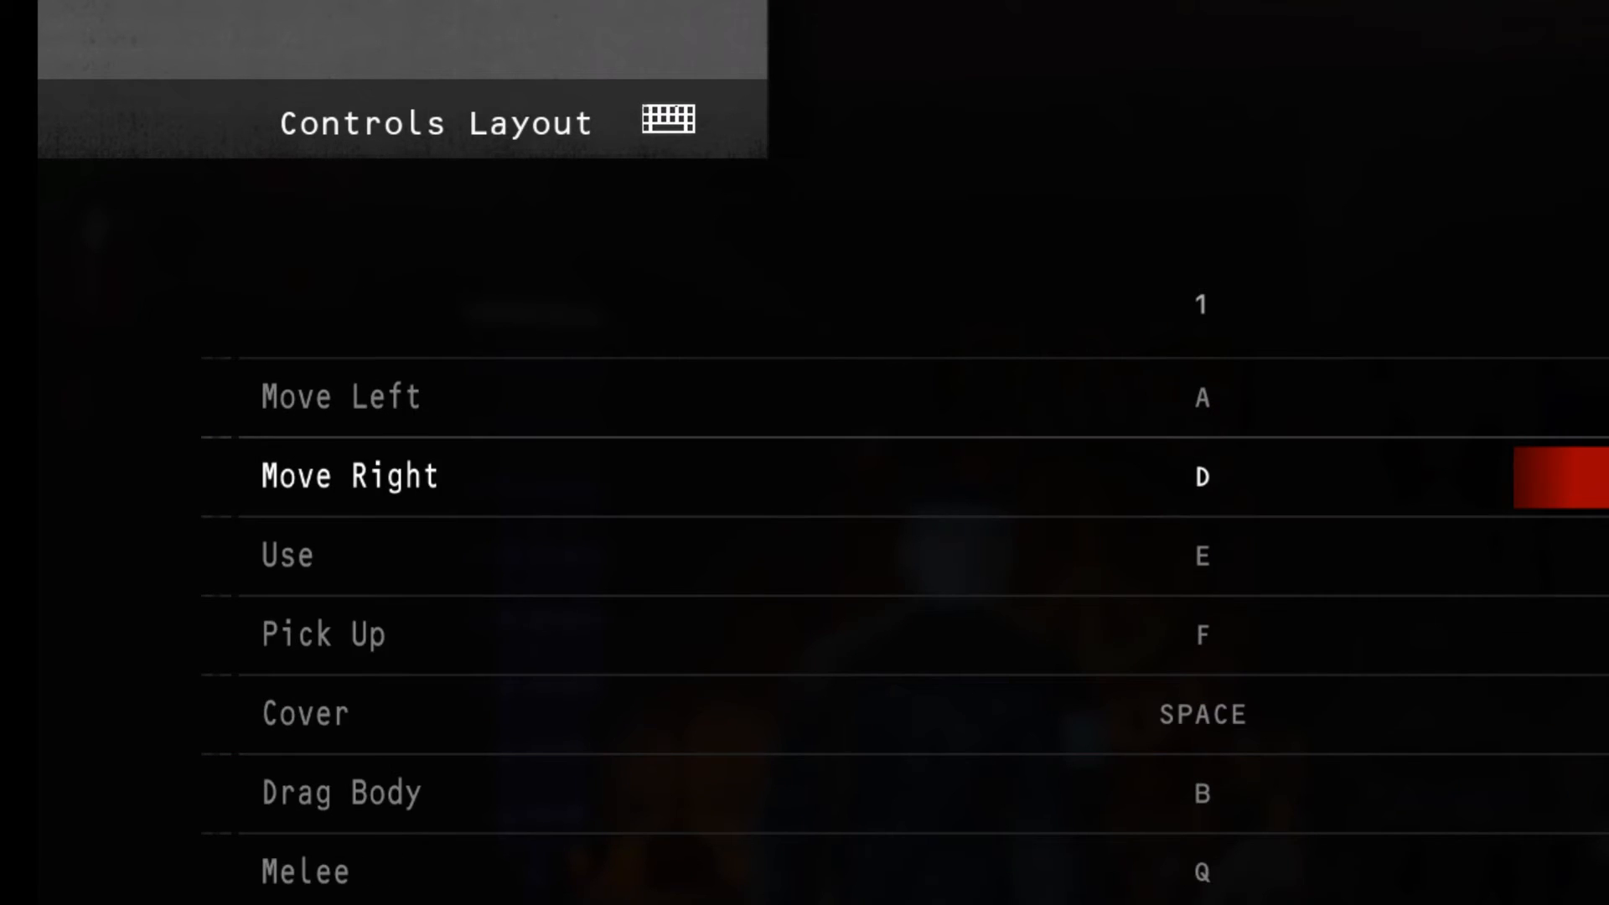